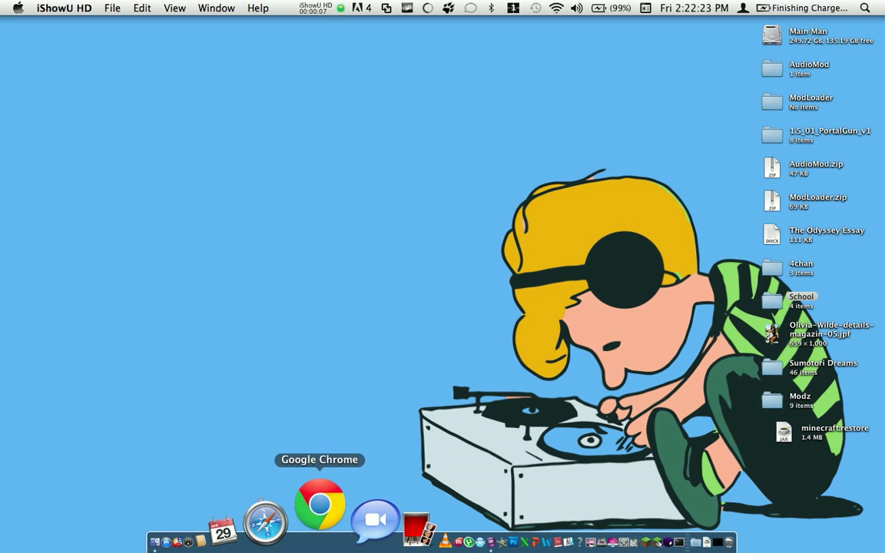
Step: Launch Google Chrome from the Dock to reach the Google home page
click(320, 504)
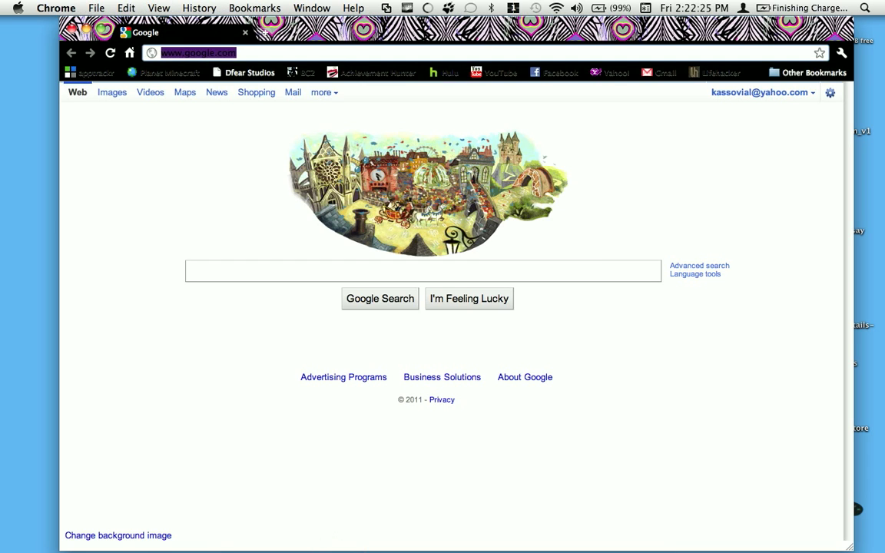
Step: Search 'pirate bay' to reach the Minecraft Mac THEKARATYCHICKEN BETA torrent page
text(pirate bay)
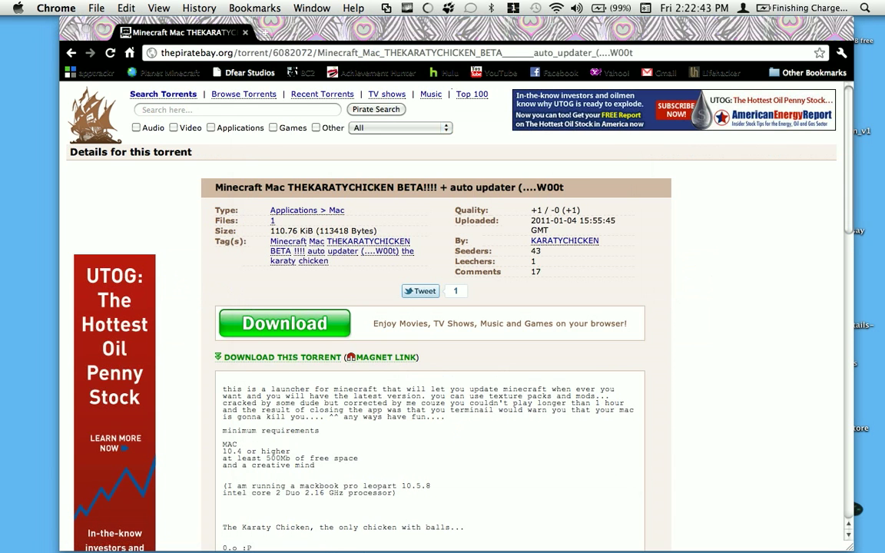
scroll(down, 3)
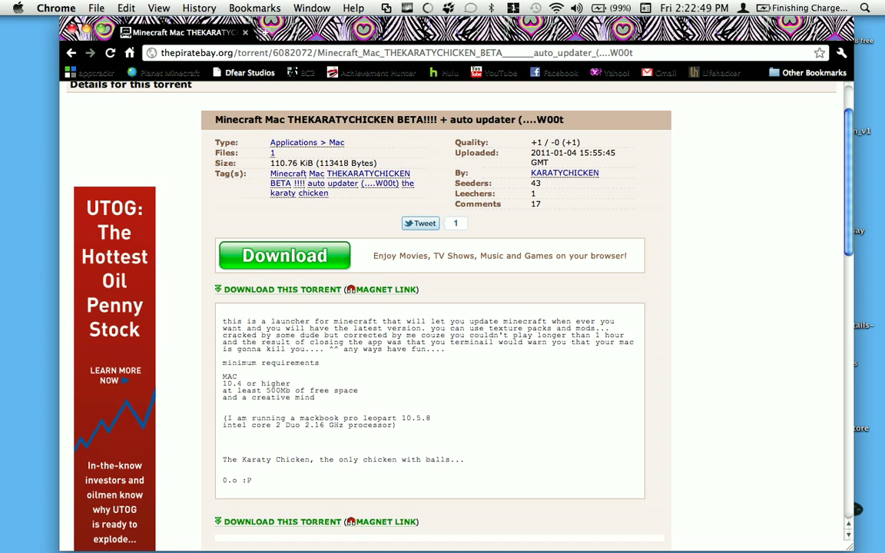
scroll(down, 3)
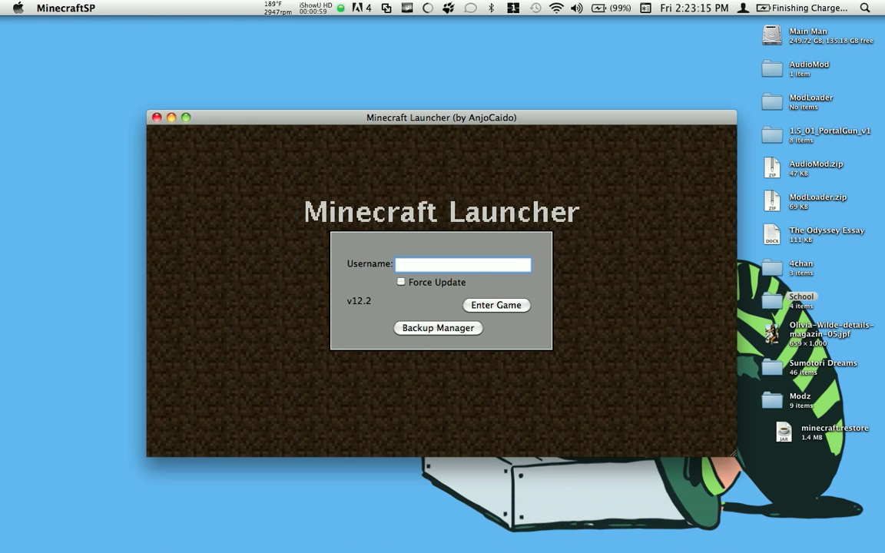
Step: Toggle Force Update on and back off, then enter the game
click(400, 281)
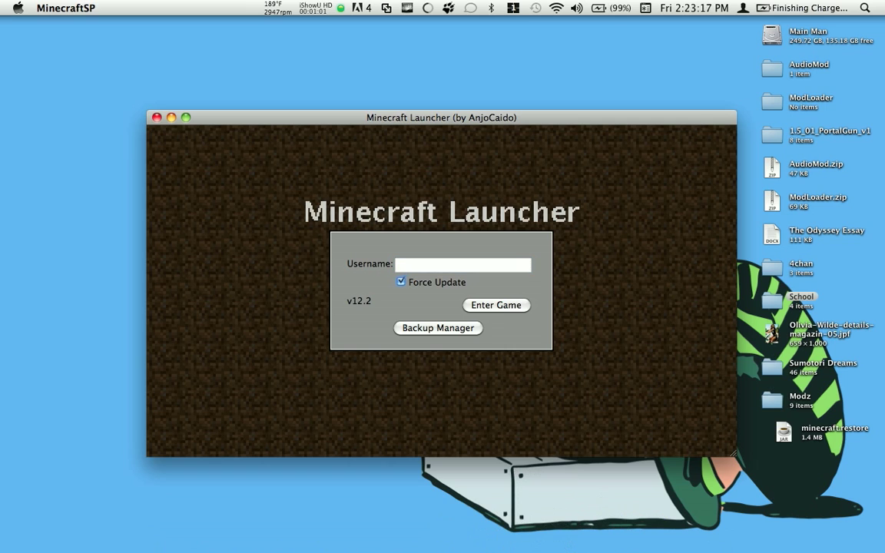
click(400, 282)
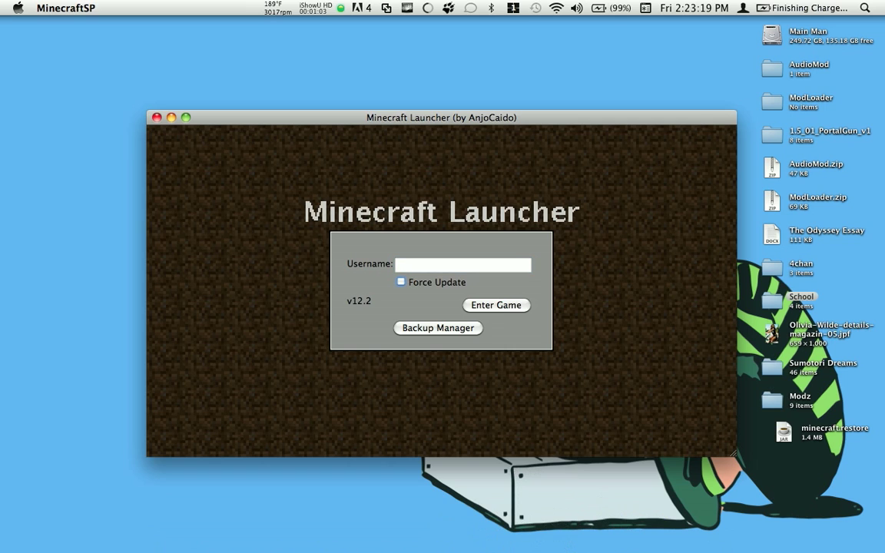
click(495, 305)
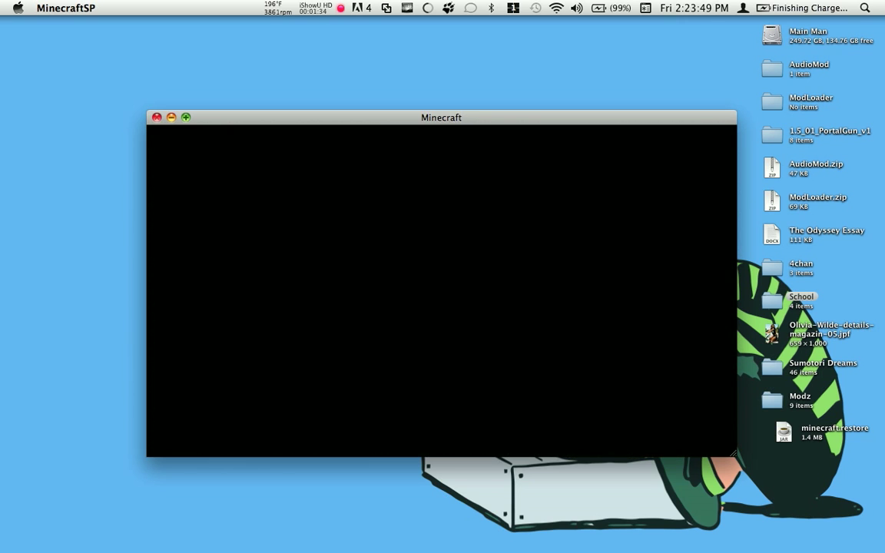
Step: Click into the loading Minecraft window, then quit back to the desktop
click(157, 117)
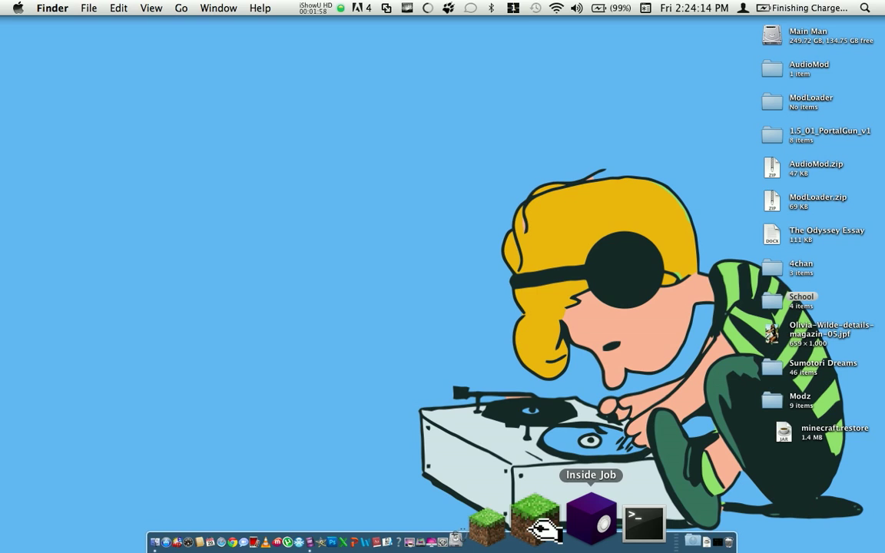
mouse_move(566, 526)
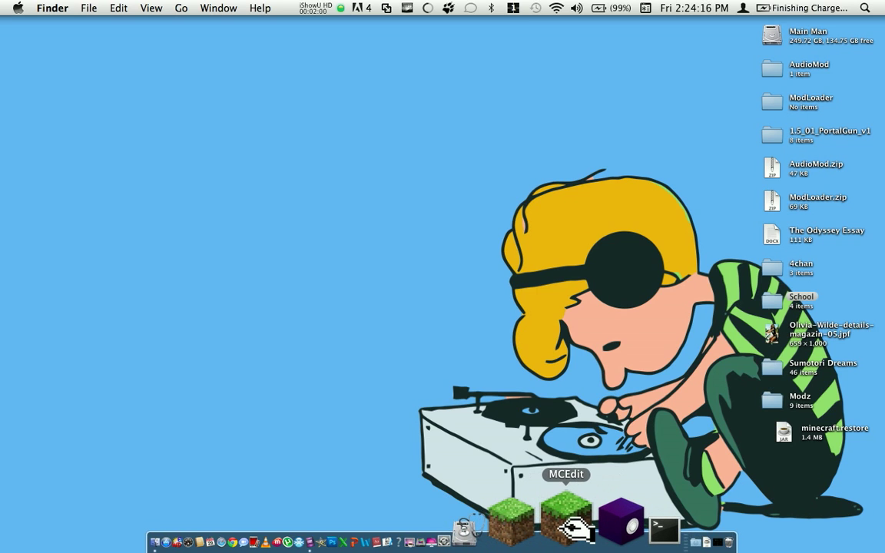